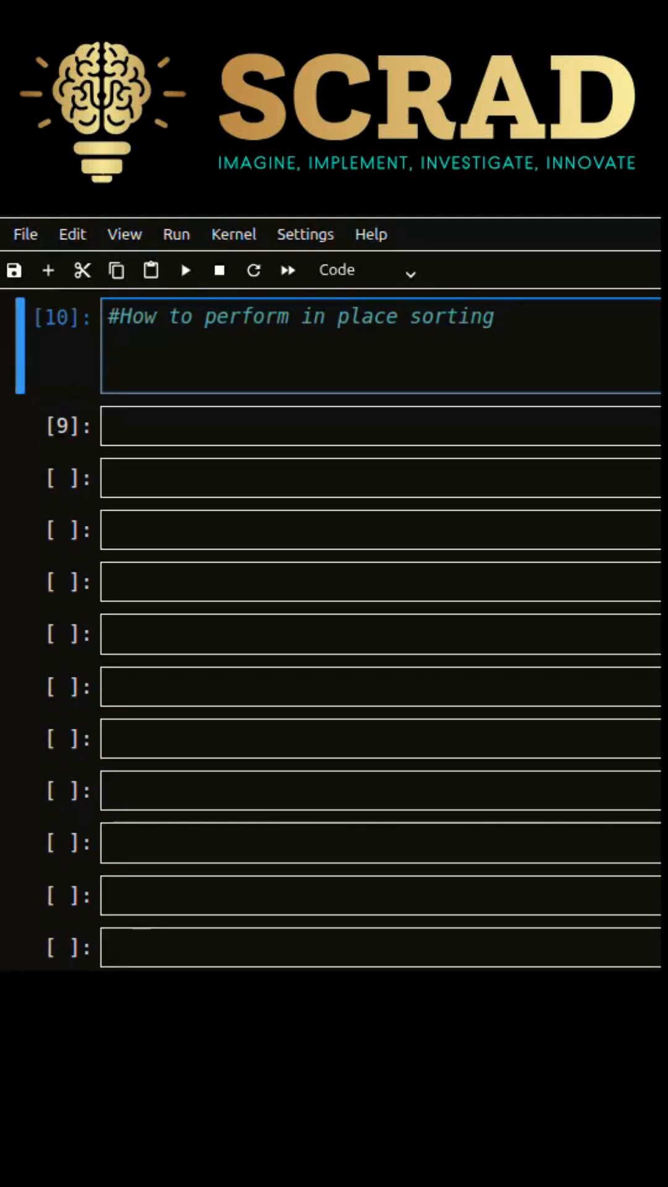
{"action": "type", "text": "x = [4, 1, 5,"}
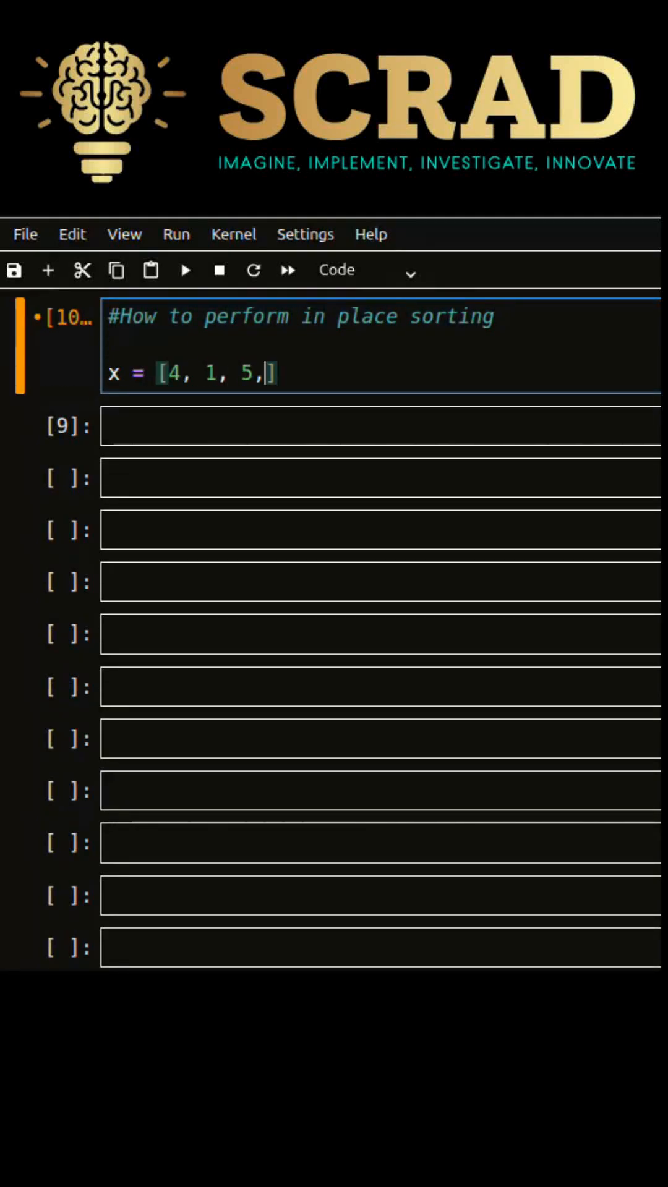
{"action": "type", "text": "3, 10, 0]"}
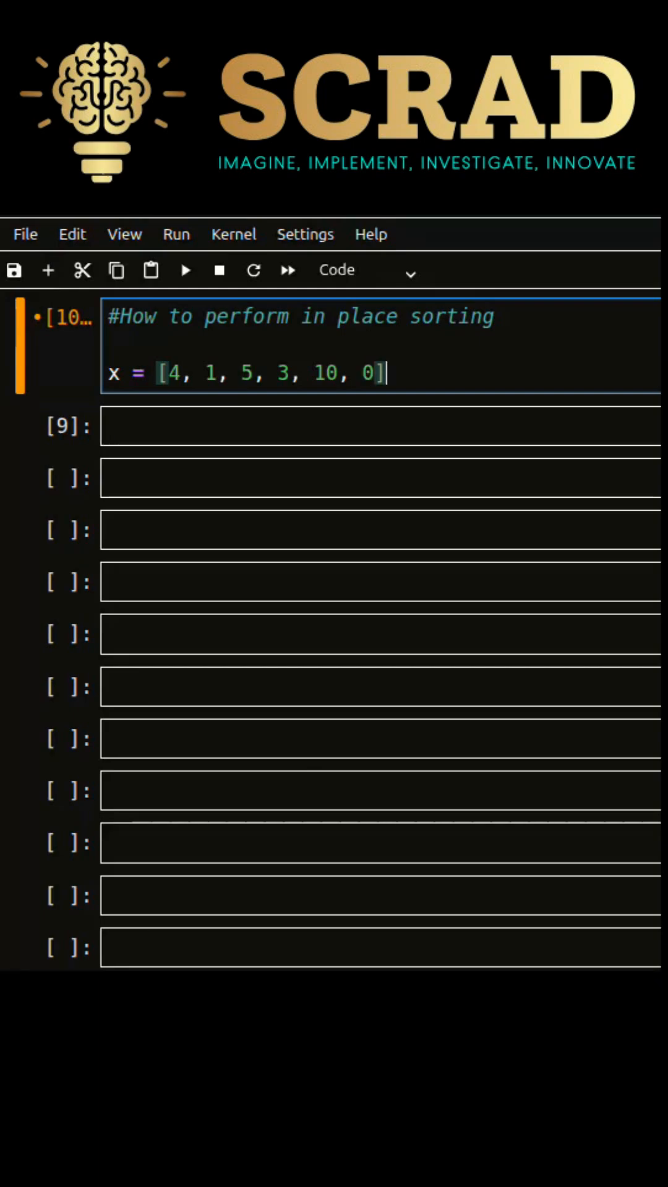
{"action": "type", "text": "print()"}
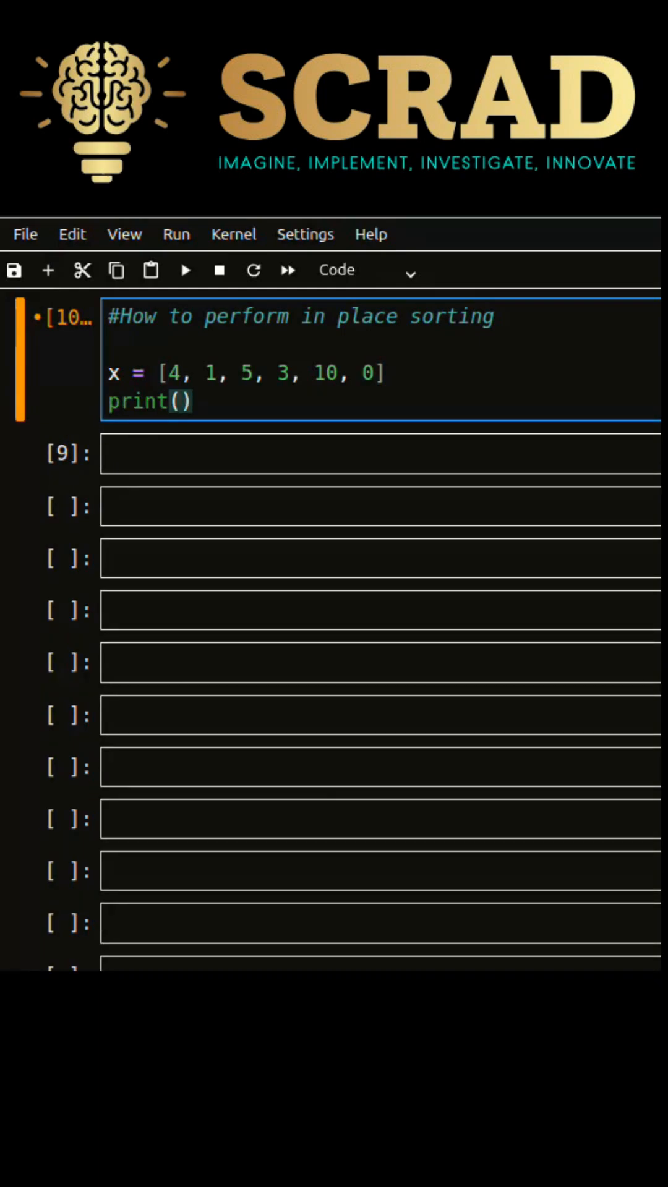
{"action": "type", "text": "f\"\""}
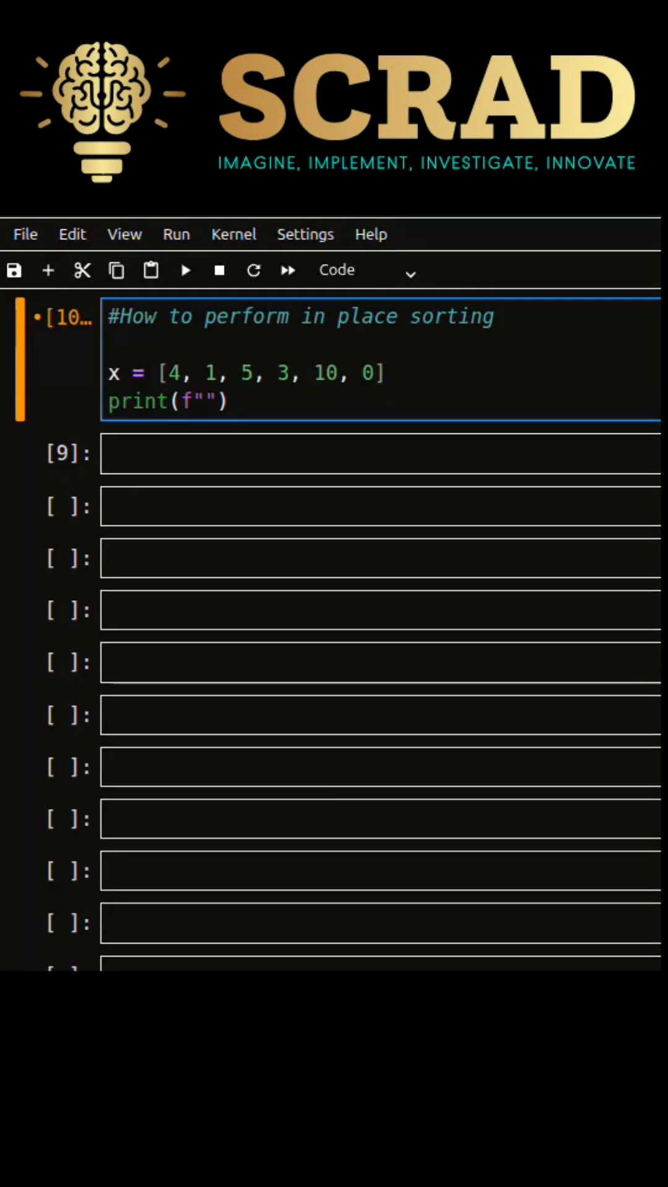
{"action": "type", "text": "Values in x"}
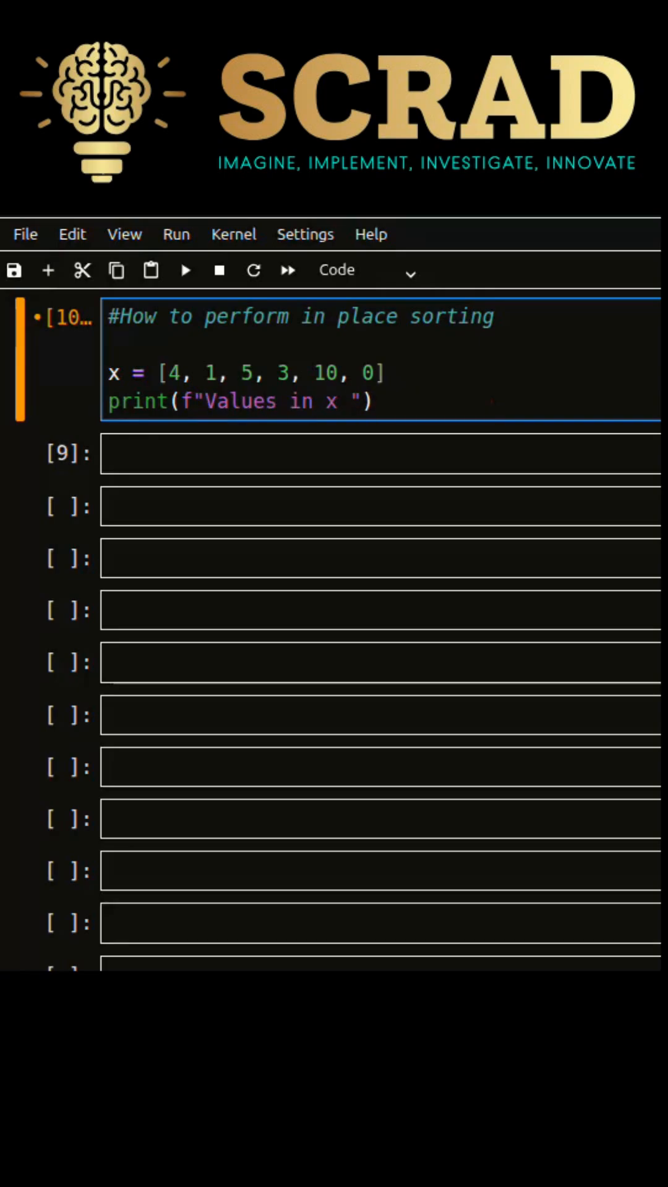
{"action": "type", "text": ": {x}"}
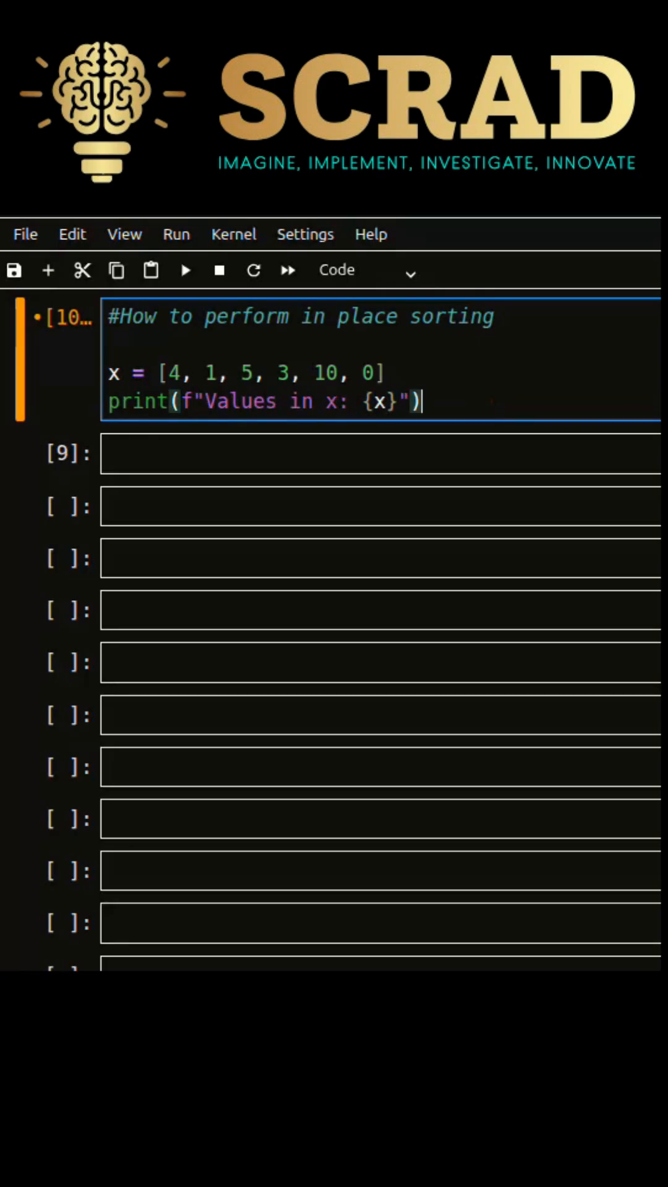
{"action": "type", "text": "y"}
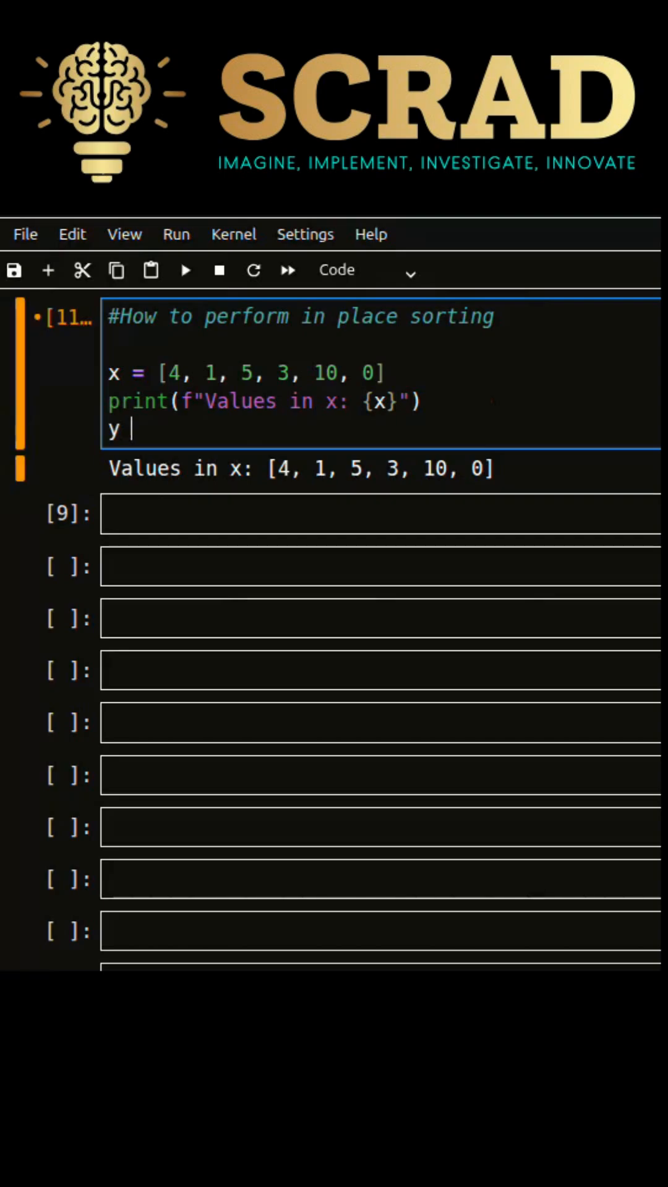
{"action": "type", "text": "= x.sort()"}
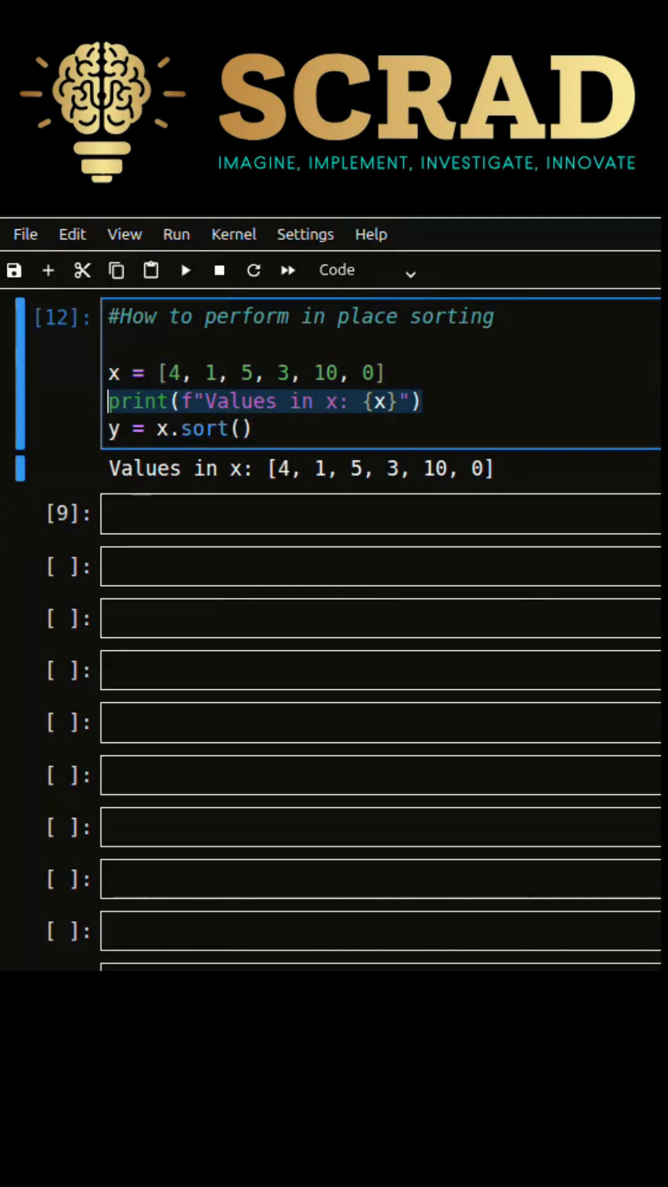
{"action": "type", "text": "print(f\"Values in x: {y}\")"}
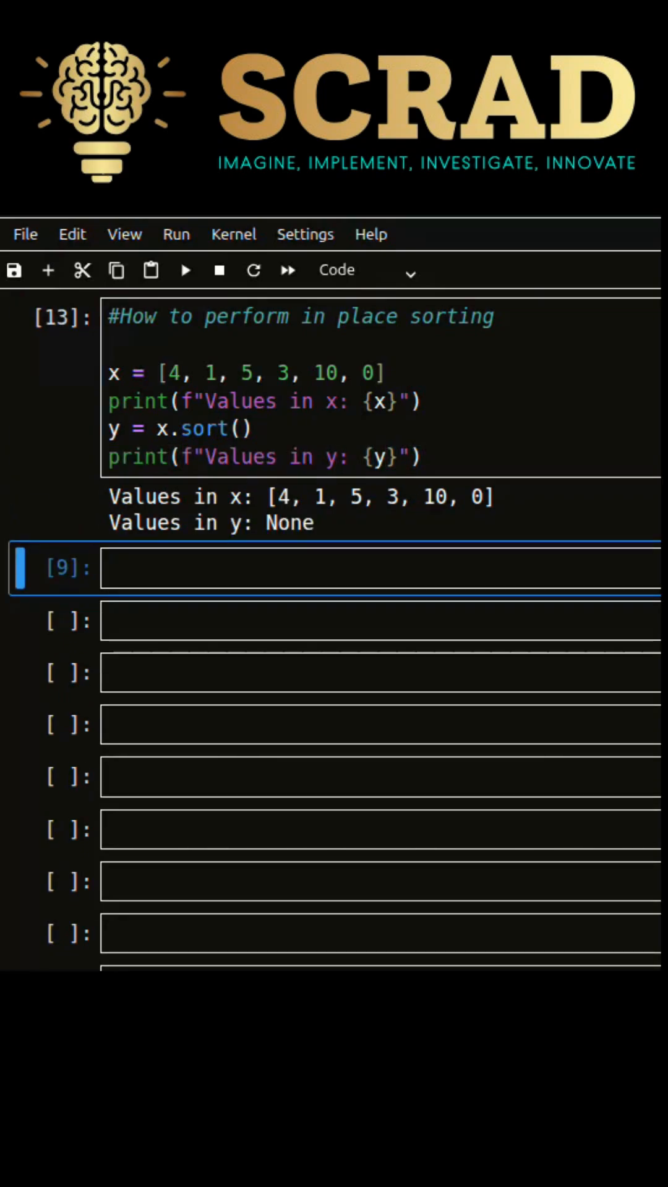
{"action": "type", "text": "print(f\"Values in x: {x}\")"}
{"action": "left_click", "coordinate": [380, 388]}
{"action": "type", "text": "print(f\"Now values in x: {x"}
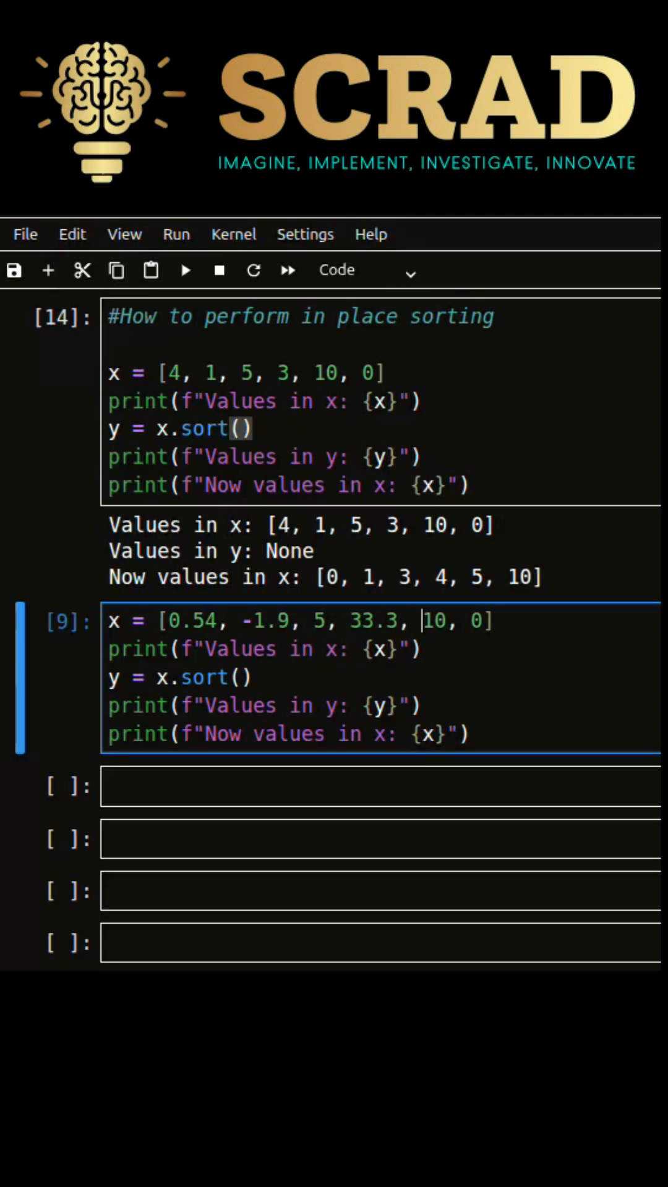
{"action": "type", "text": "-10, 0.5]"}
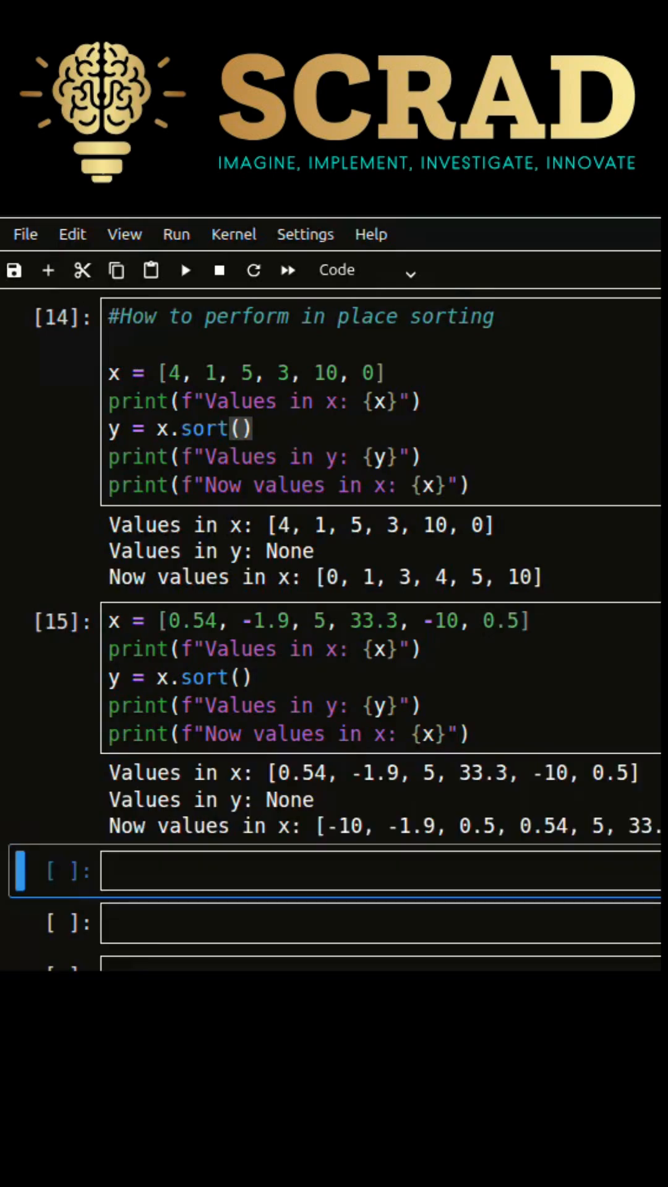
{"action": "scroll", "scroll_direction": "down", "scroll_amount": 3}
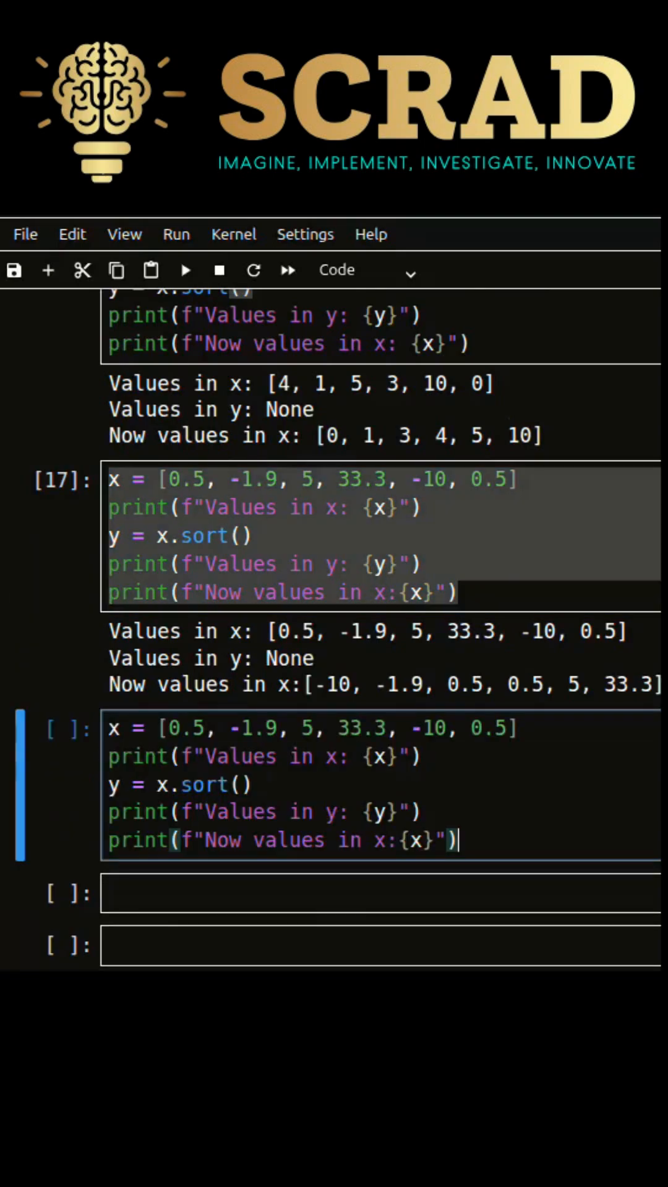
{"action": "type", "text": "['']"}
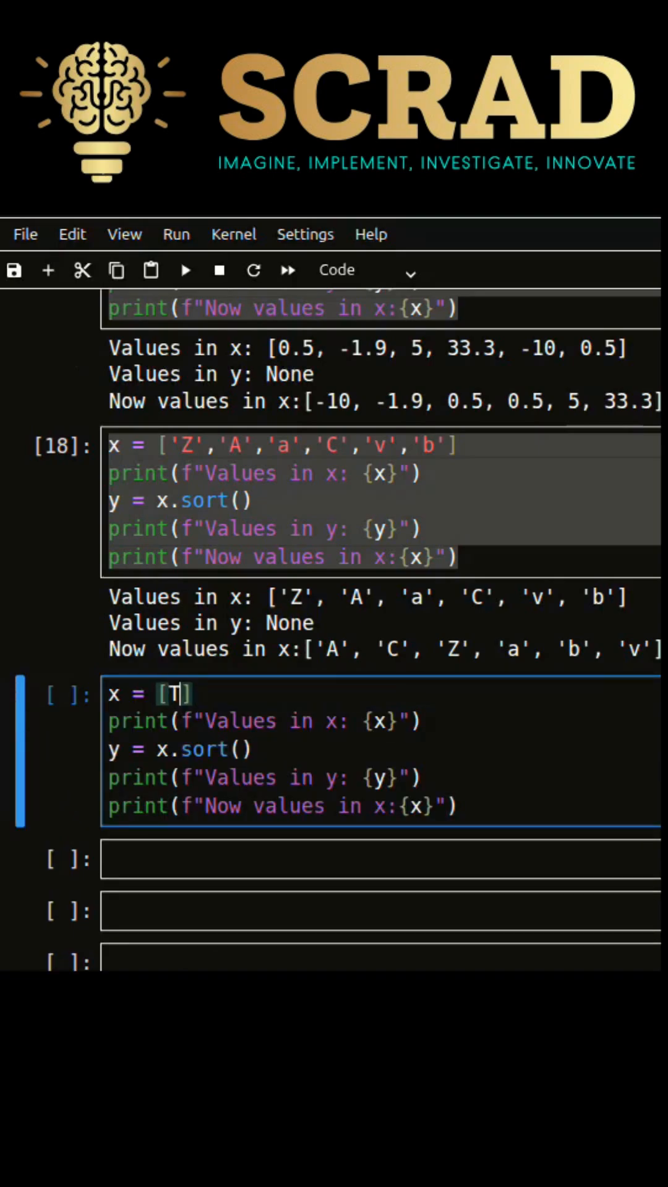
{"action": "type", "text": "rue, False, False, Tri"}
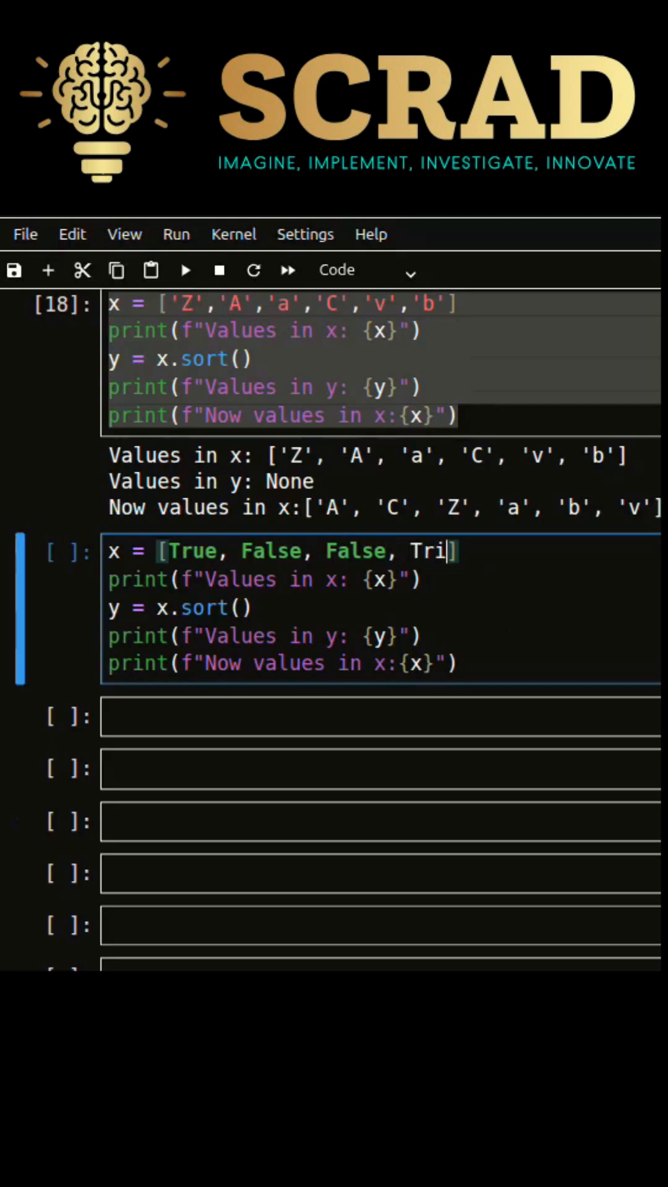
{"action": "type", "text": "ue"}
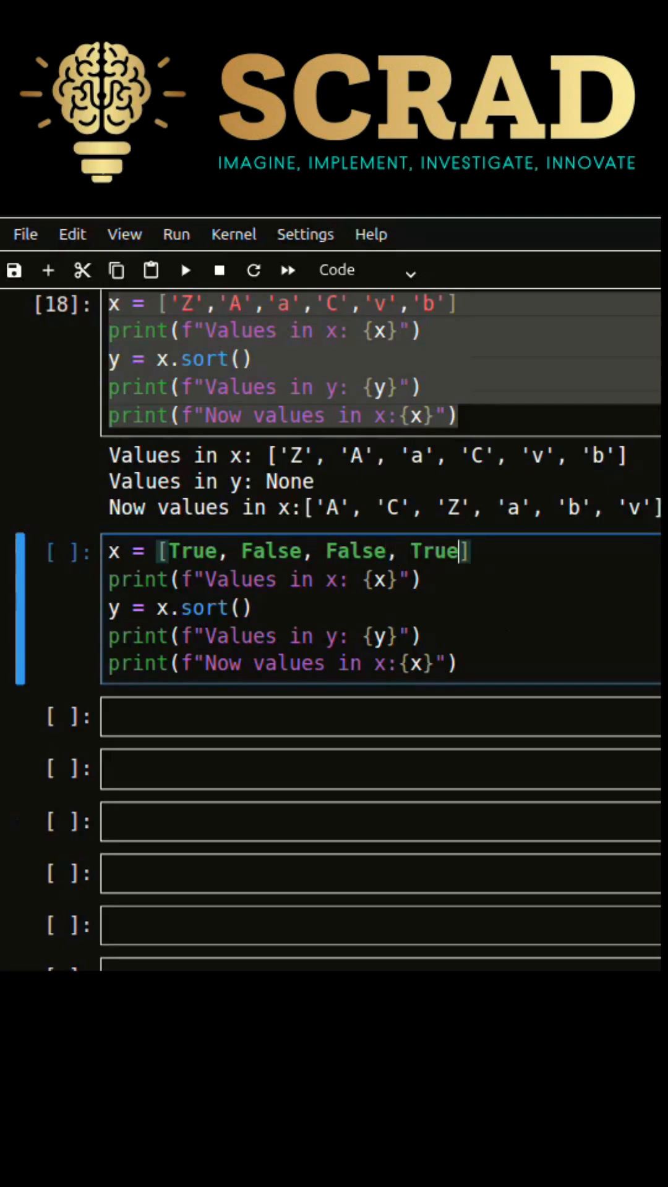